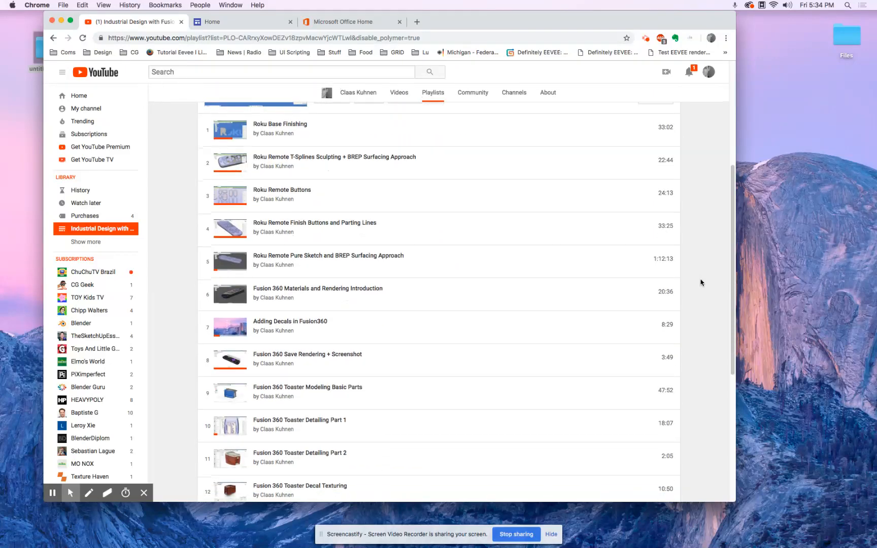
Step: Scroll the playlist to its end and open the Blender Builder bookmark from the CG folder
{"action": "scroll", "scroll_direction": "down", "scroll_amount": 3}
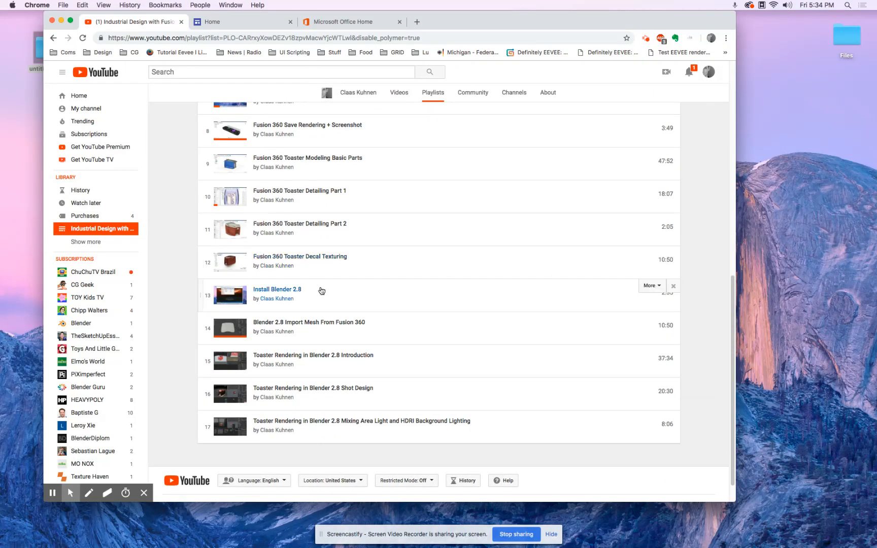
{"action": "mouse_move", "coordinate": [193, 295]}
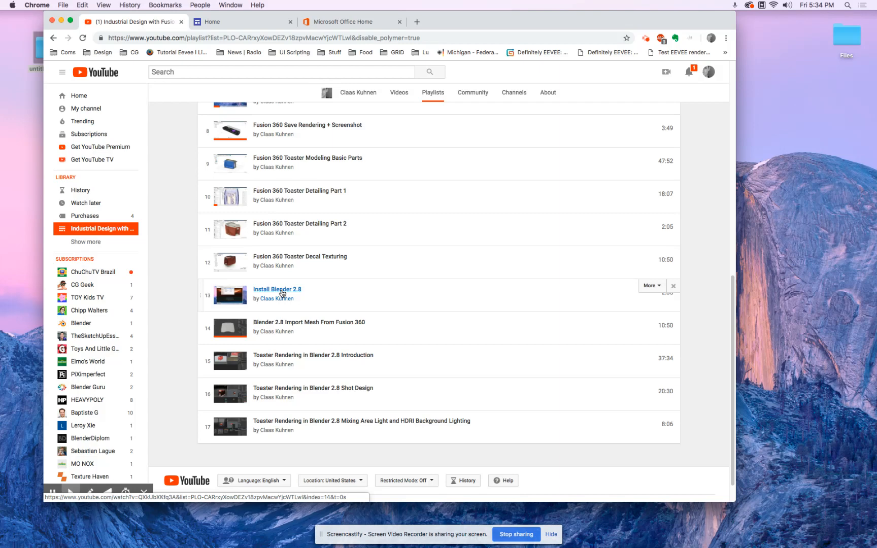
{"action": "left_click", "coordinate": [128, 52]}
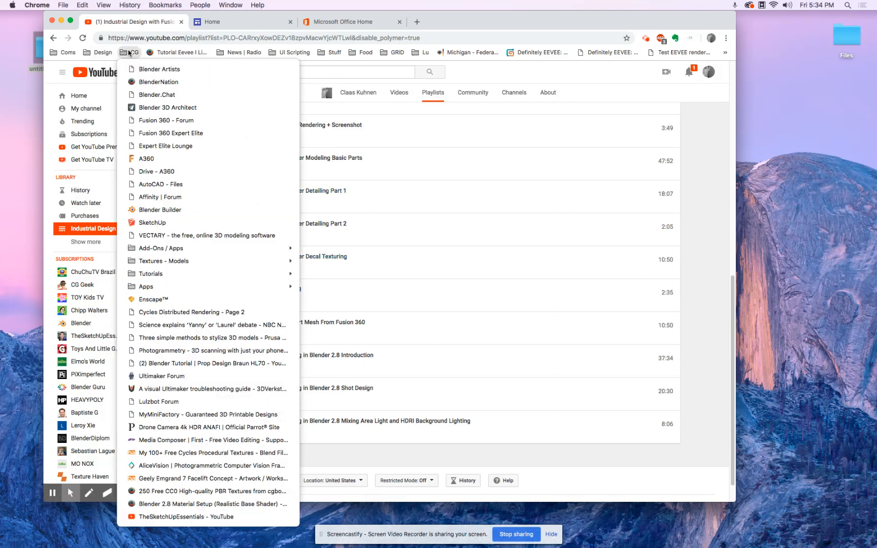
{"action": "mouse_move", "coordinate": [159, 210]}
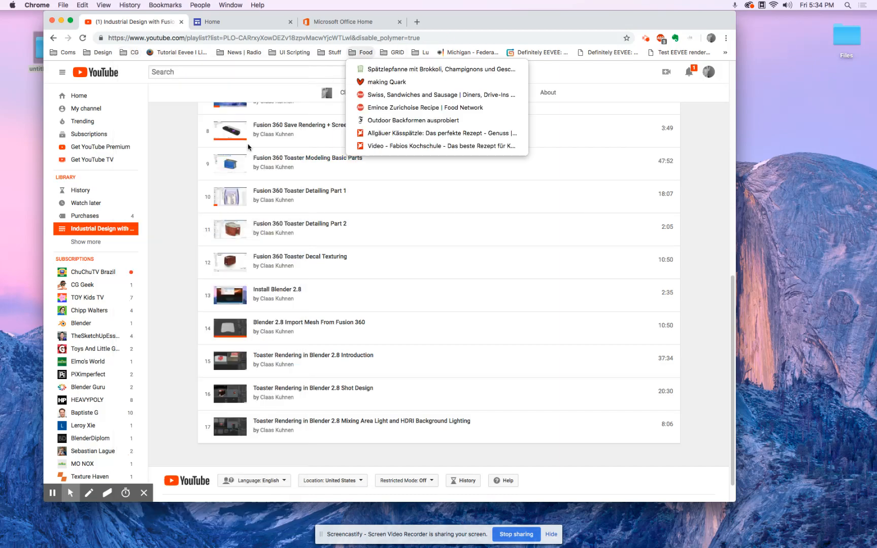
{"action": "left_click", "coordinate": [134, 52]}
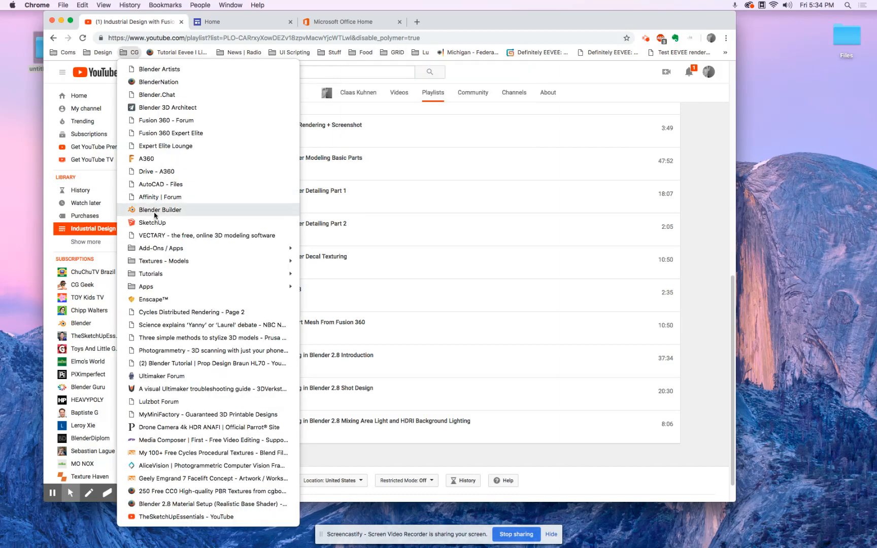
{"action": "left_click", "coordinate": [160, 210]}
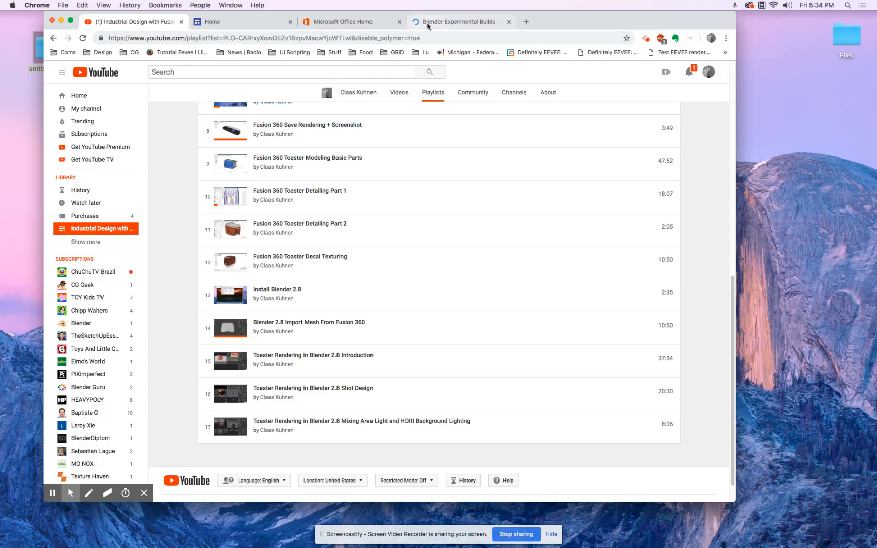
Step: Open the 'Fusion 360 Toaster Modeling Basic Parts' video, then switch to the course site's Home page
{"action": "left_click", "coordinate": [459, 21]}
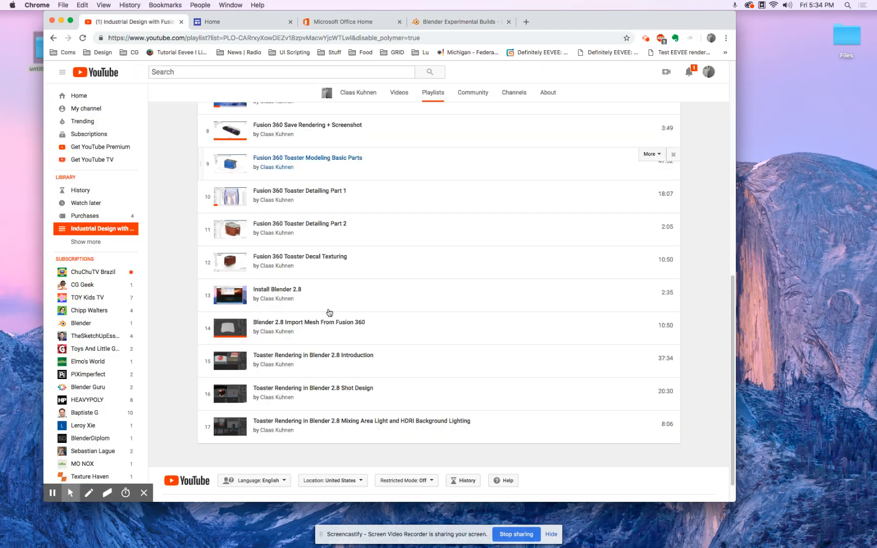
{"action": "mouse_move", "coordinate": [272, 291]}
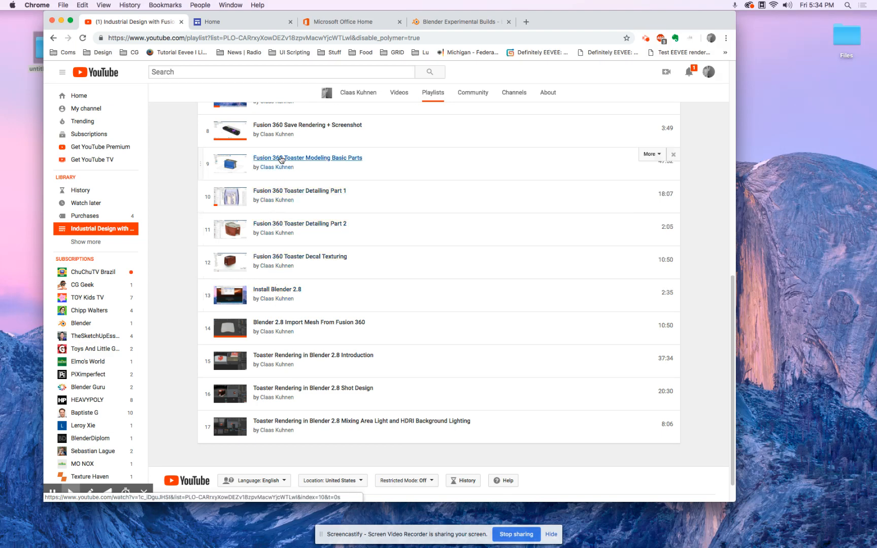
{"action": "left_click", "coordinate": [307, 158]}
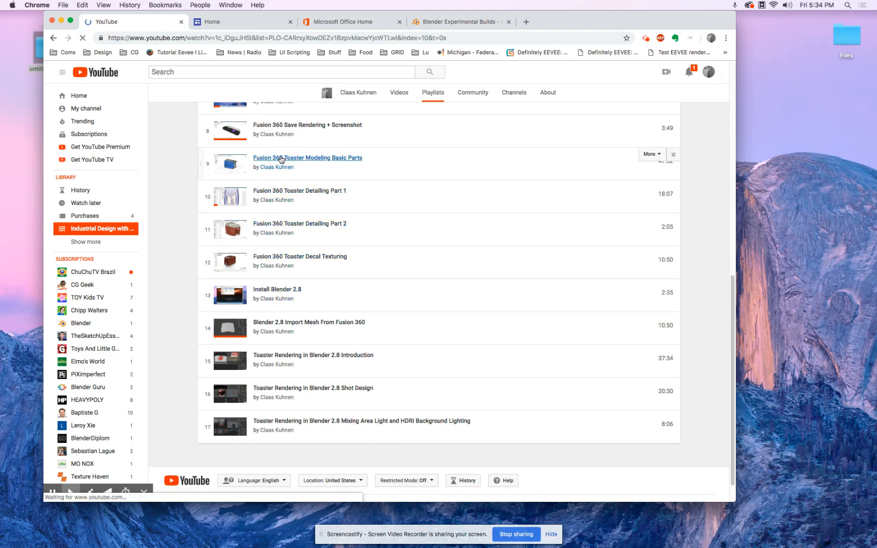
{"action": "left_click", "coordinate": [307, 158]}
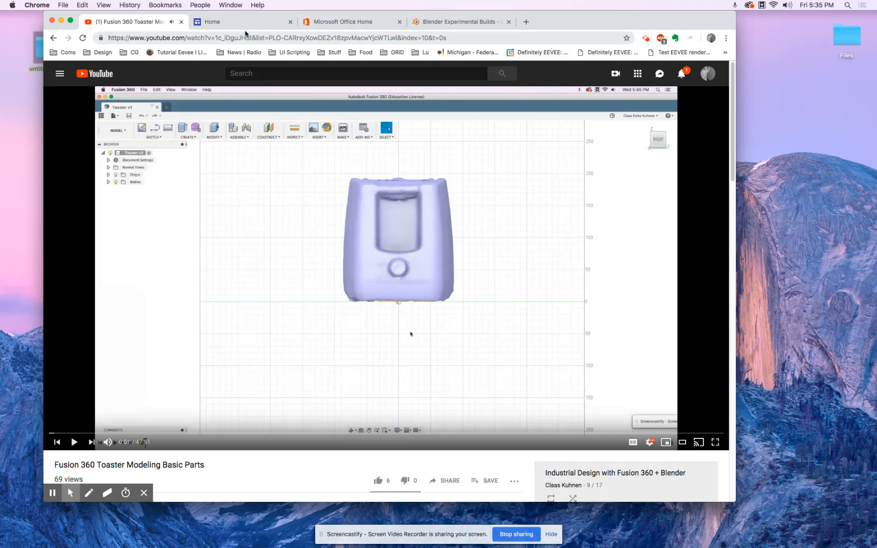
{"action": "left_click", "coordinate": [232, 22]}
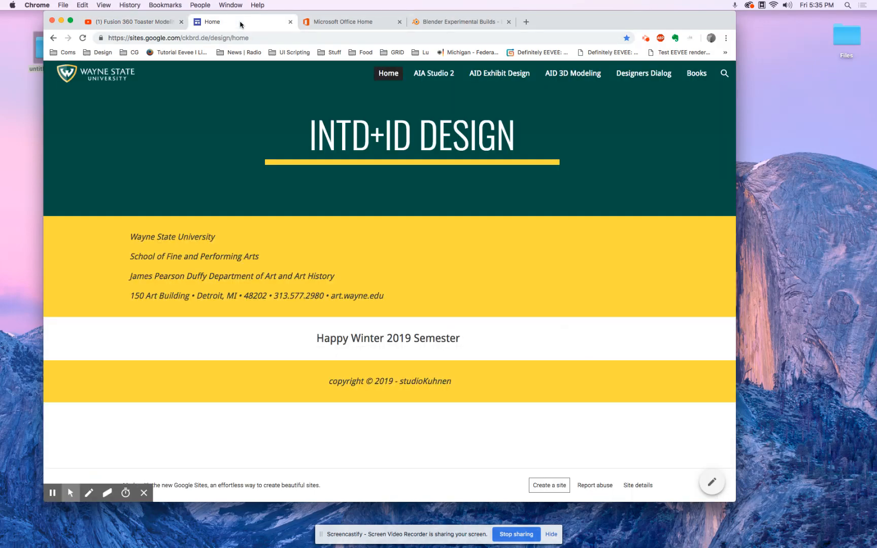
Step: Go to the AID 3D Modeling page and follow the 'Demo Files and Resources' link
{"action": "left_click", "coordinate": [580, 74]}
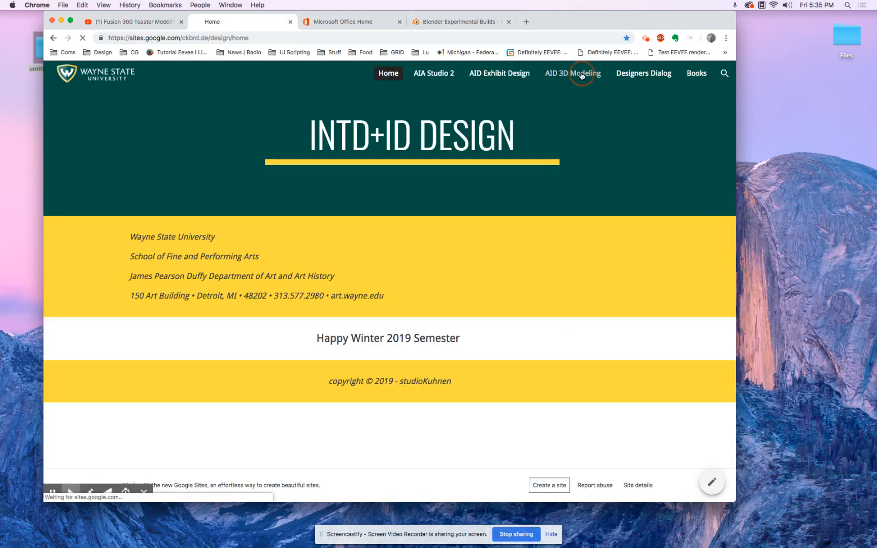
{"action": "left_click", "coordinate": [573, 73]}
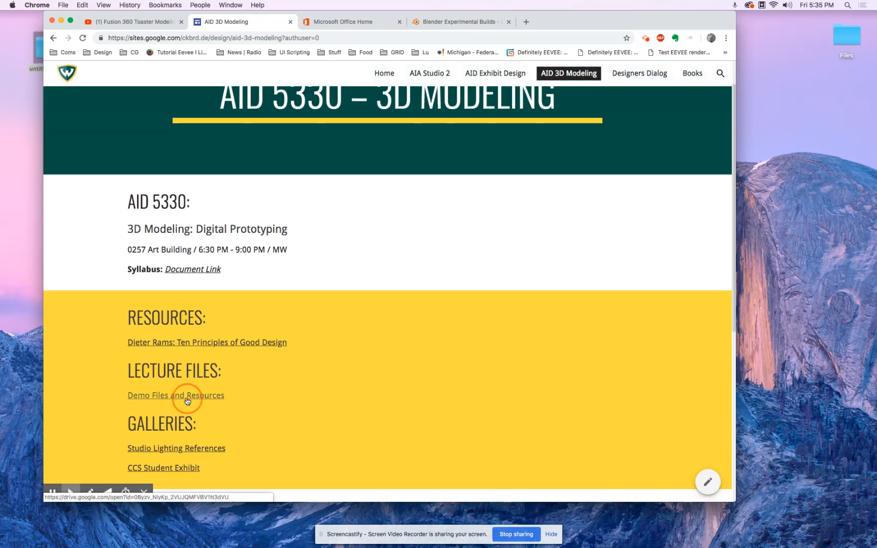
{"action": "left_click", "coordinate": [186, 396]}
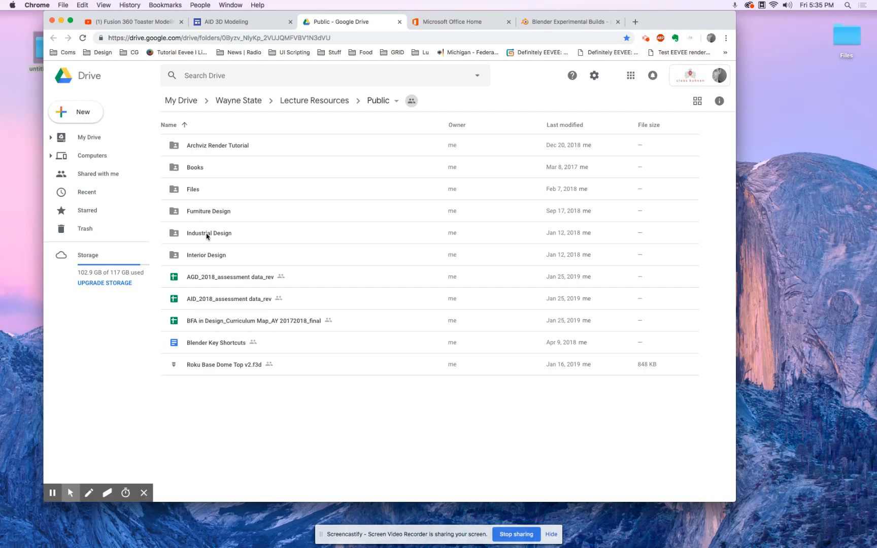
Step: Browse Industrial Design > Toaster KitchenAid and download Toaster RAW.f3d
{"action": "double_click", "coordinate": [209, 233]}
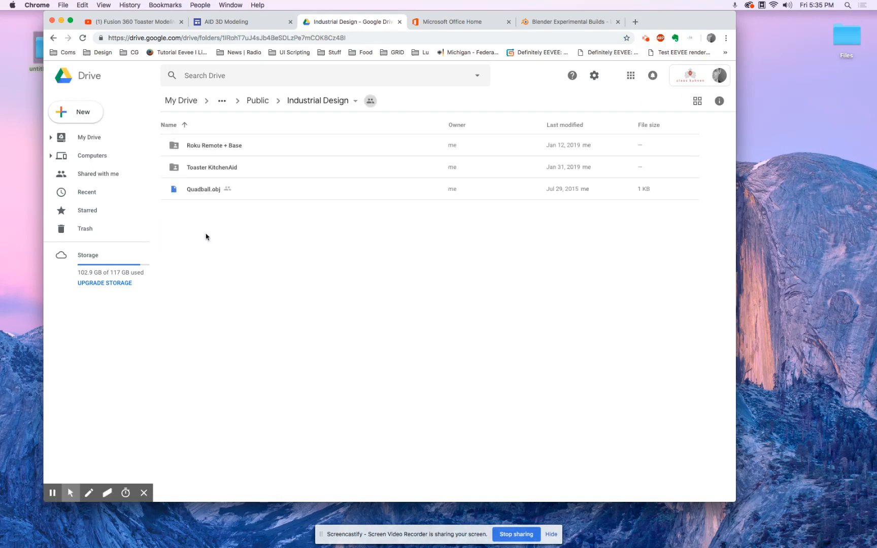
{"action": "left_click", "coordinate": [211, 168]}
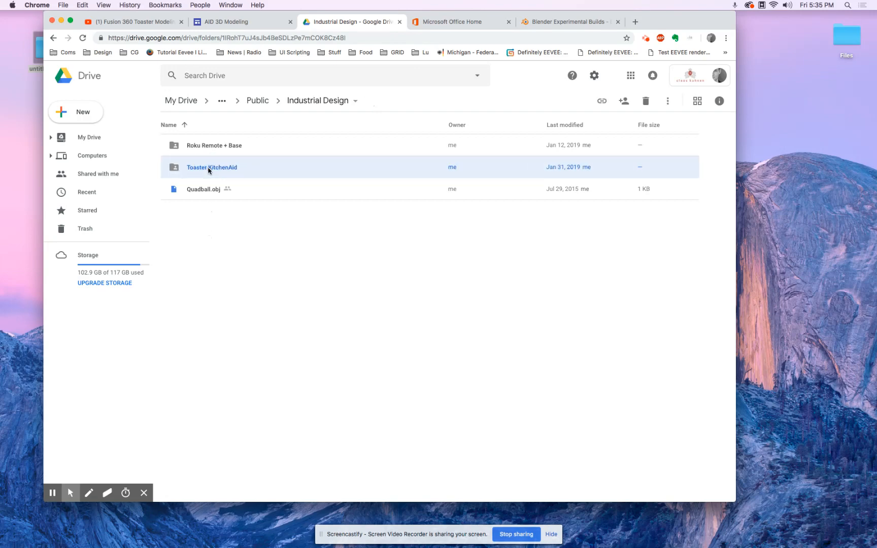
{"action": "double_click", "coordinate": [211, 167]}
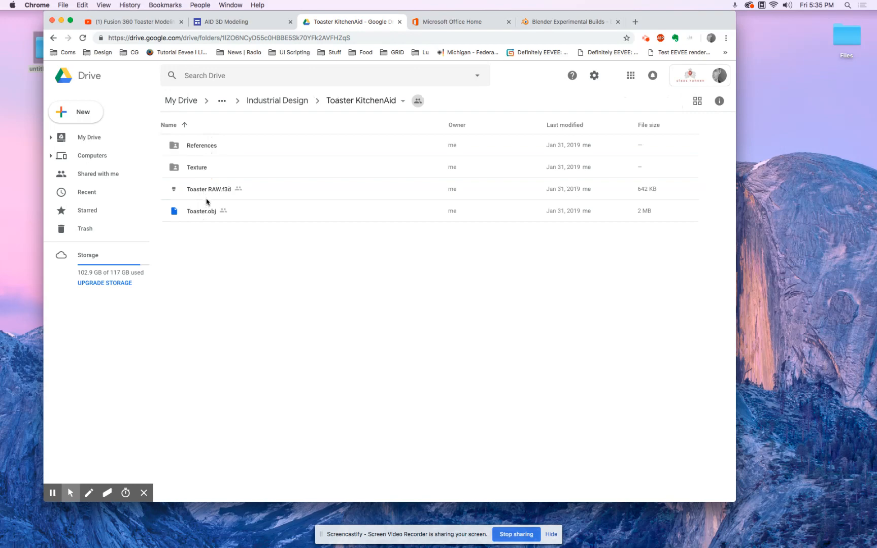
{"action": "left_click", "coordinate": [209, 188]}
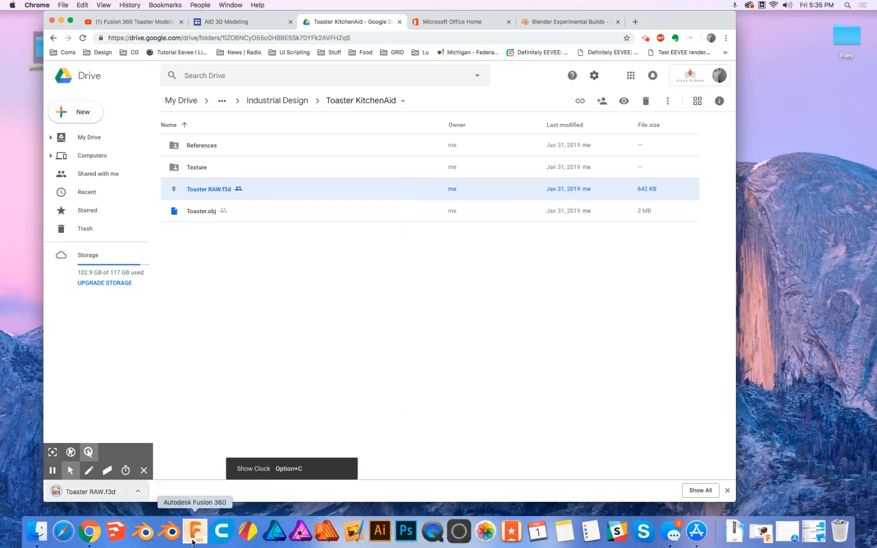
Step: In Fusion 360, open Toaster RAW.f3d from the Downloads folder on the computer
{"action": "left_click", "coordinate": [194, 529]}
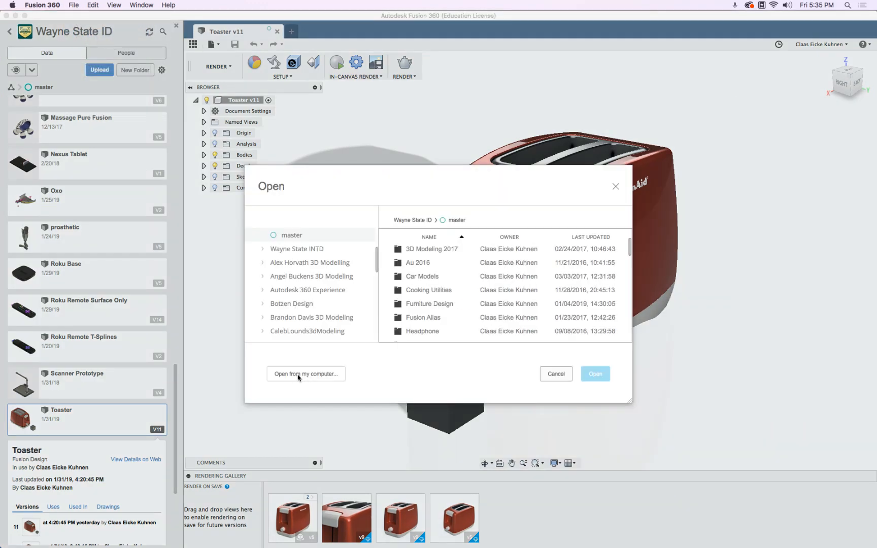
{"action": "left_click", "coordinate": [306, 374]}
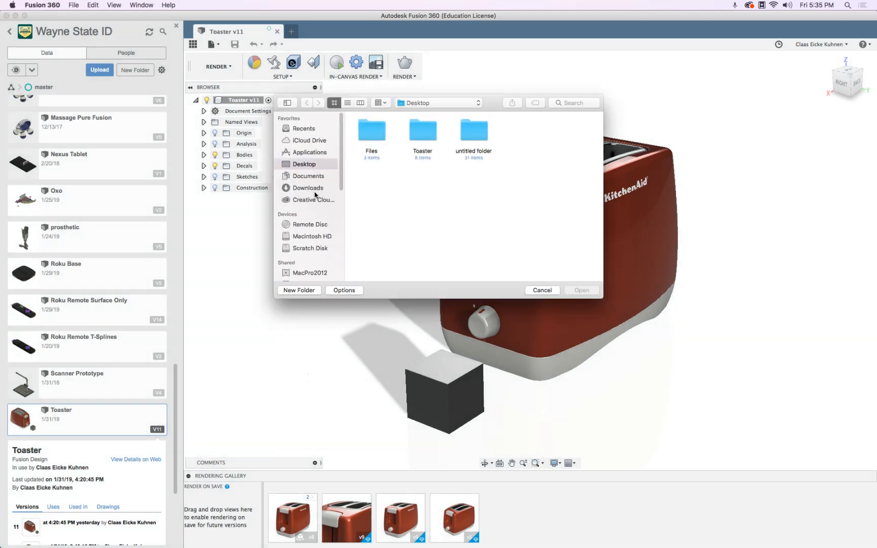
{"action": "left_click", "coordinate": [308, 188]}
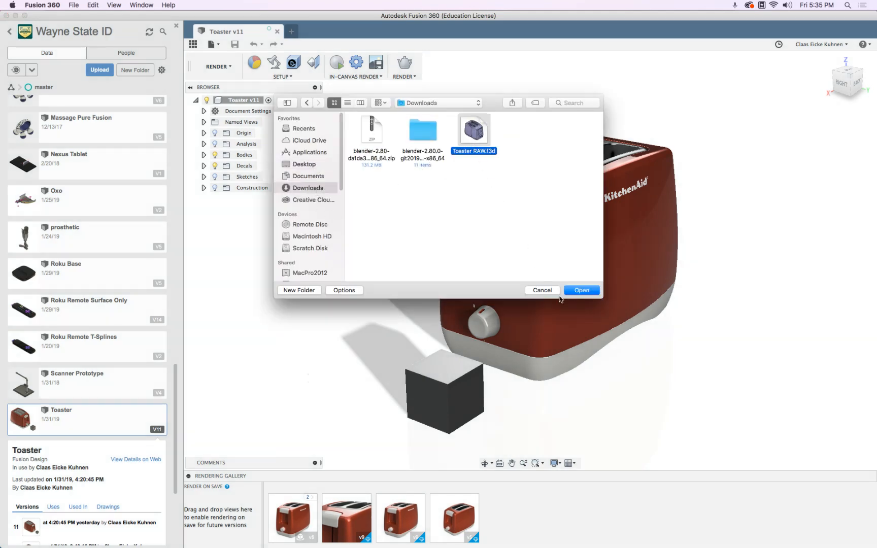
{"action": "left_click", "coordinate": [581, 289]}
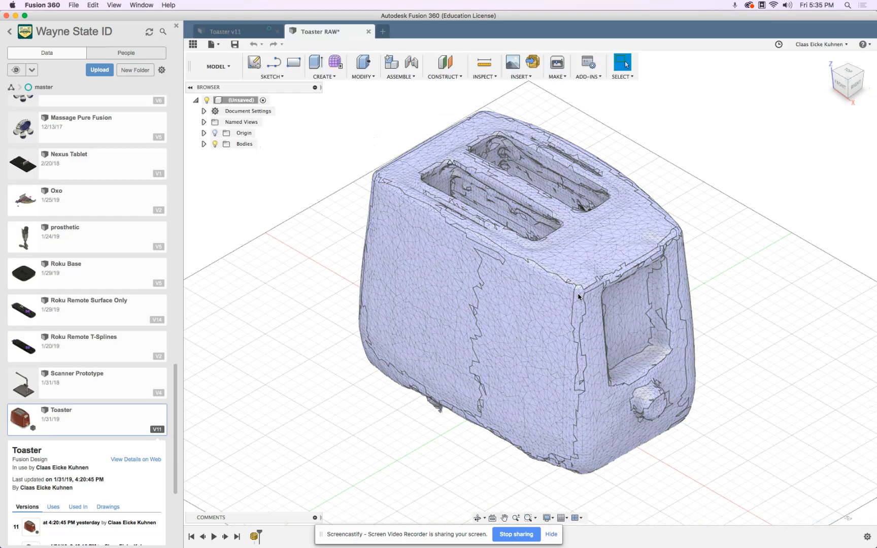